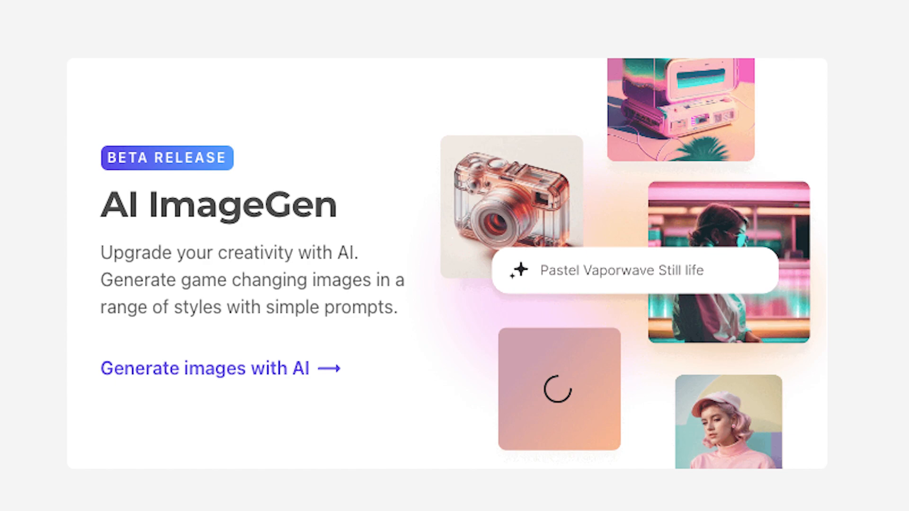
- Enter 'a mysterious man under a lamp post, dim' into the subject box
{"action": "left_click", "coordinate": [207, 368]}
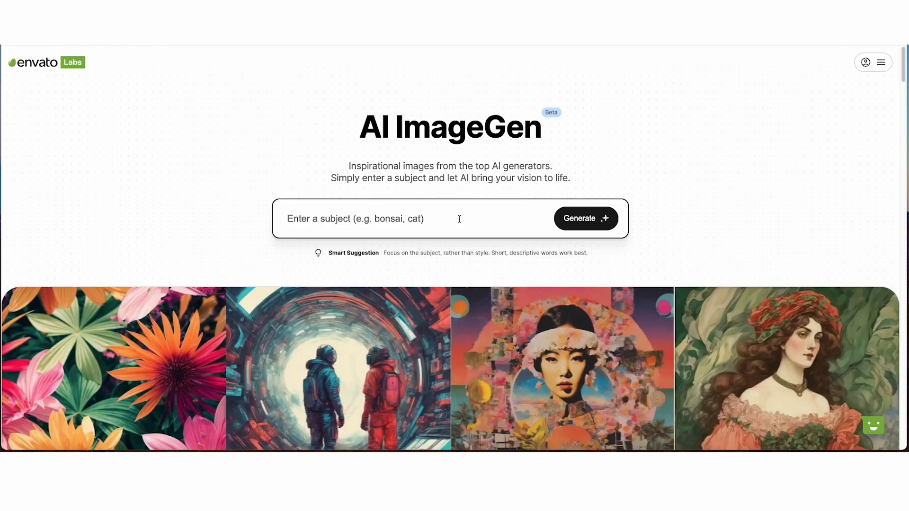
{"action": "type", "text": "a mysterious man under a lam"}
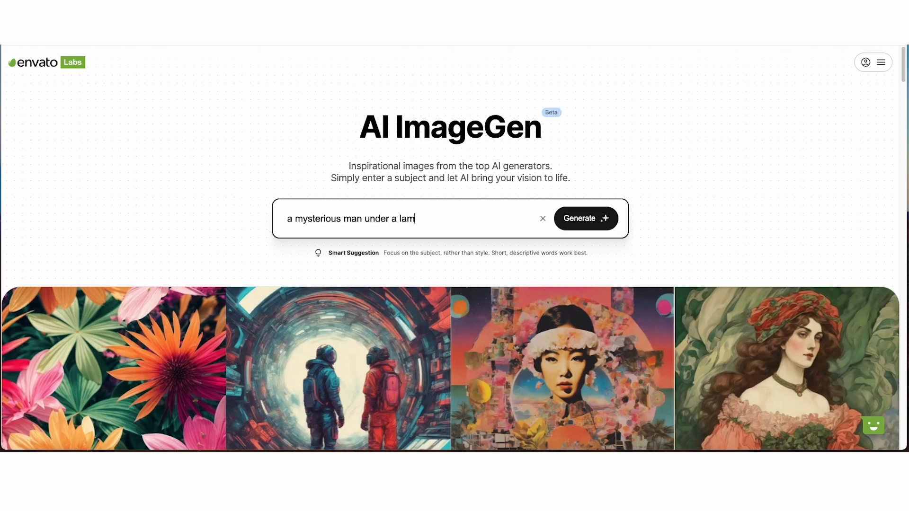
{"action": "type", "text": "p po"}
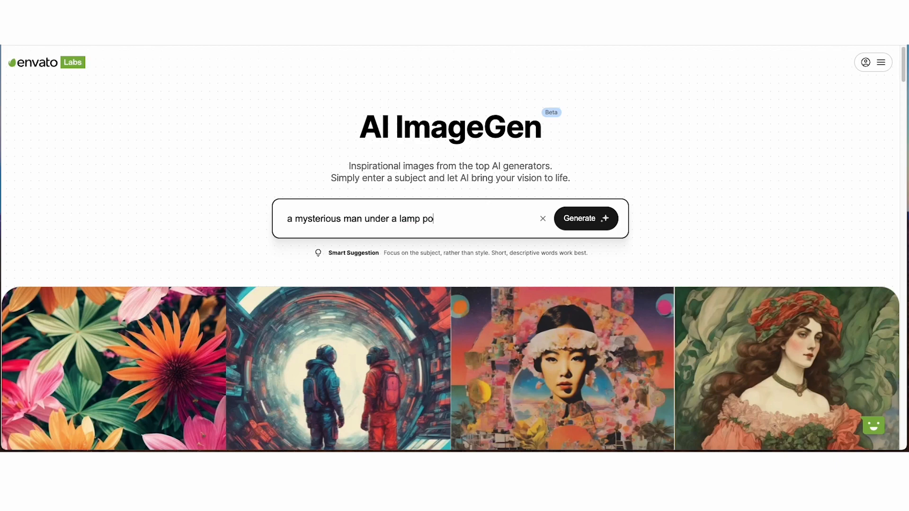
{"action": "type", "text": "st, dim"}
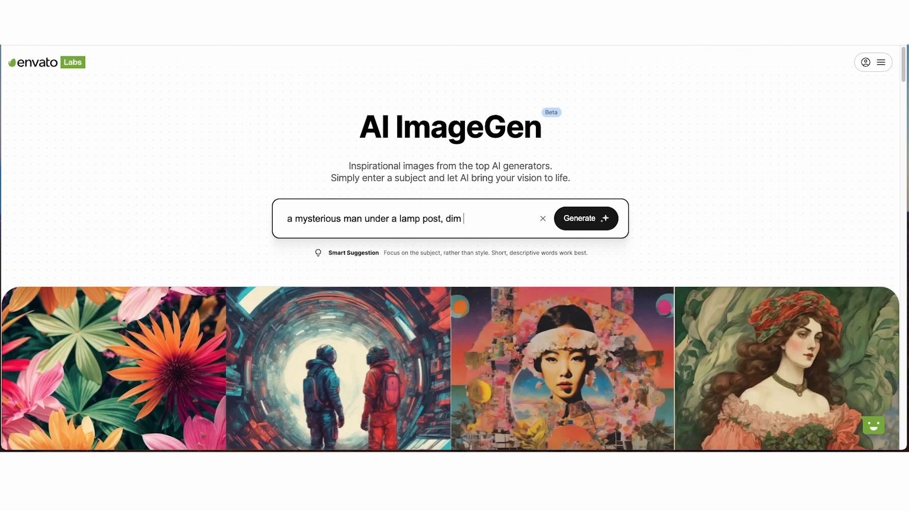
- Generate the 'mysterious man under a lamp post, dim lighting' grid and look through the results
{"action": "left_click", "coordinate": [585, 219]}
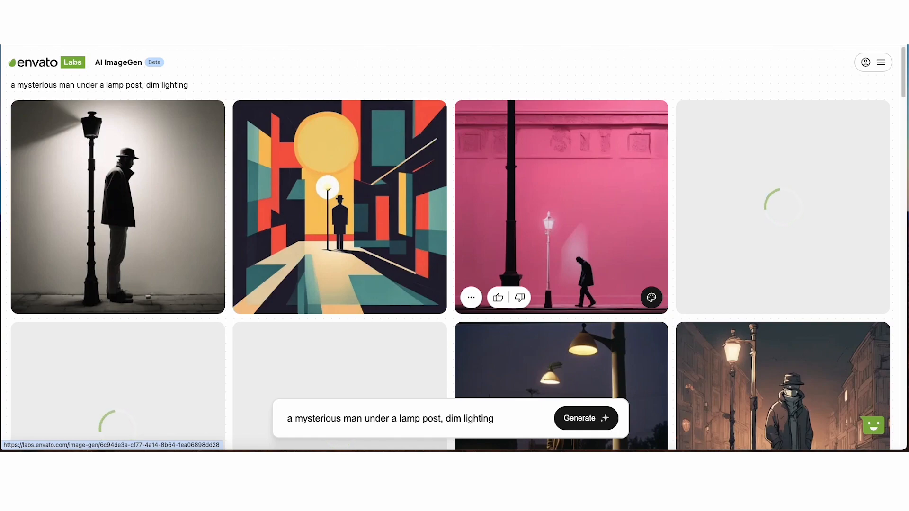
{"action": "scroll", "scroll_direction": "down", "scroll_amount": 3}
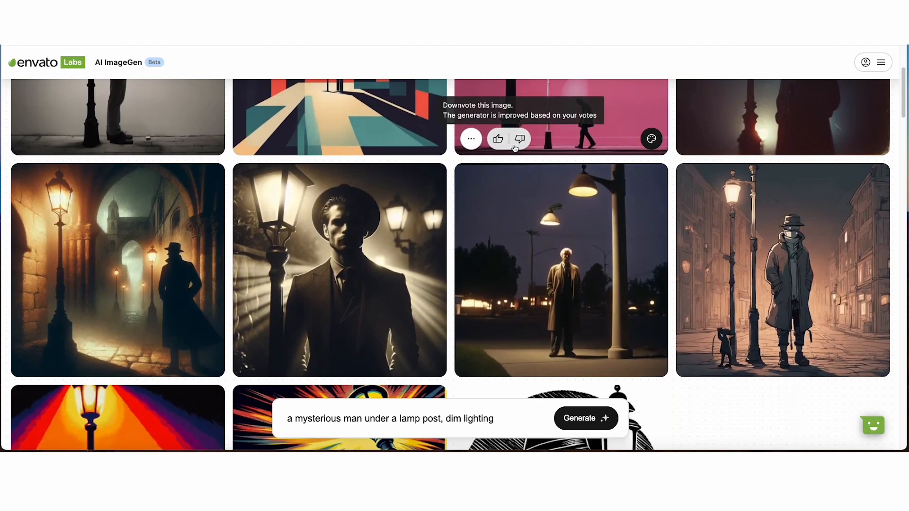
{"action": "scroll", "scroll_direction": "down", "scroll_amount": 3}
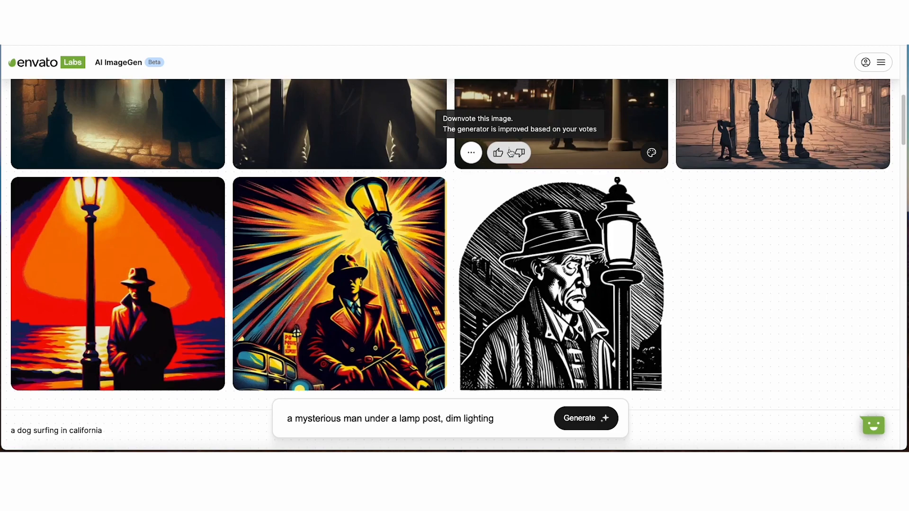
{"action": "scroll", "scroll_direction": "down", "scroll_amount": 3}
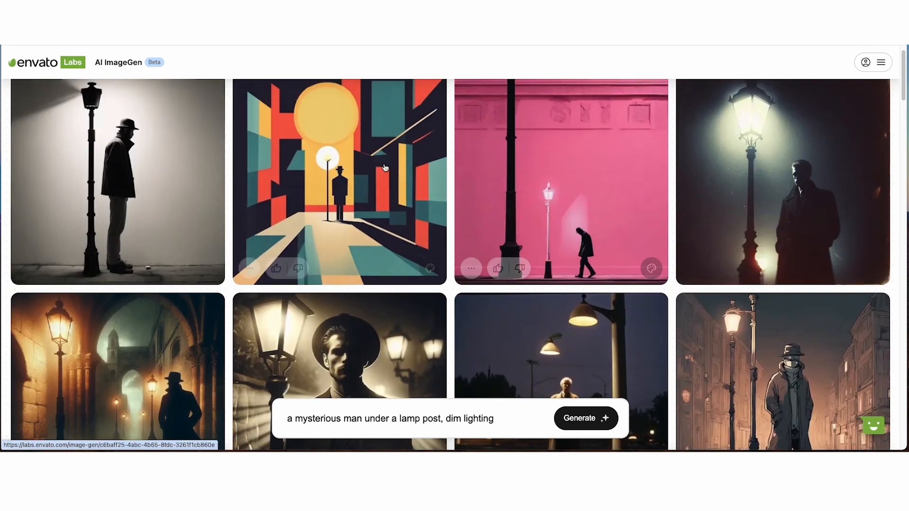
{"action": "scroll", "scroll_direction": "down", "scroll_amount": 3}
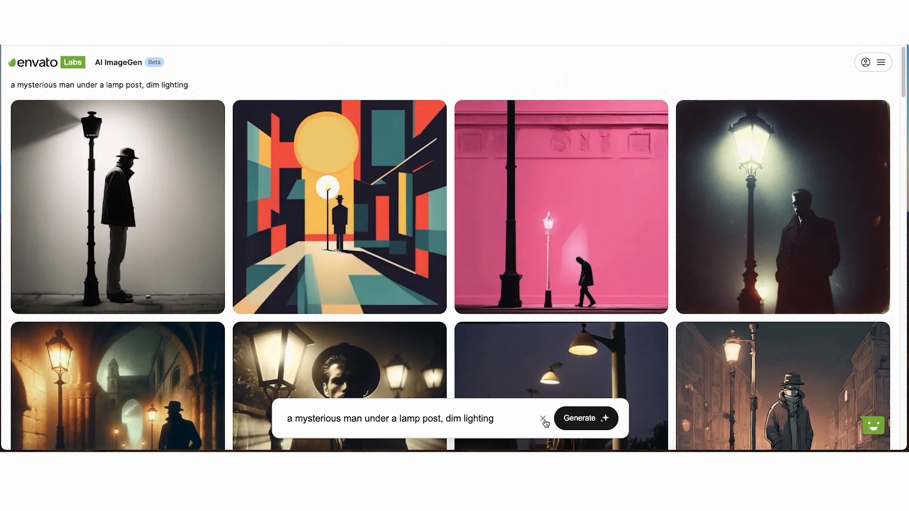
- Clear the prompt and enter 'a graphic designer paying too much for adobe photoshop'
{"action": "left_click", "coordinate": [542, 418]}
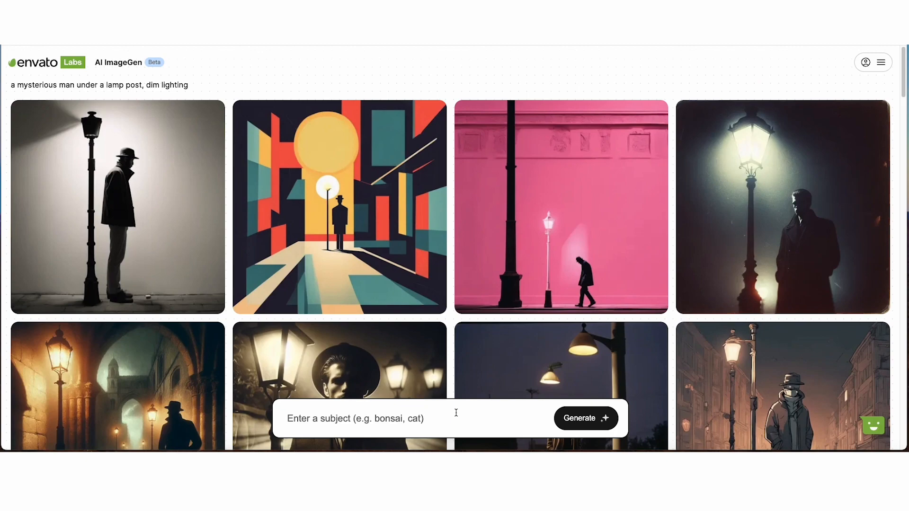
{"action": "type", "text": "a graphic designer paying"}
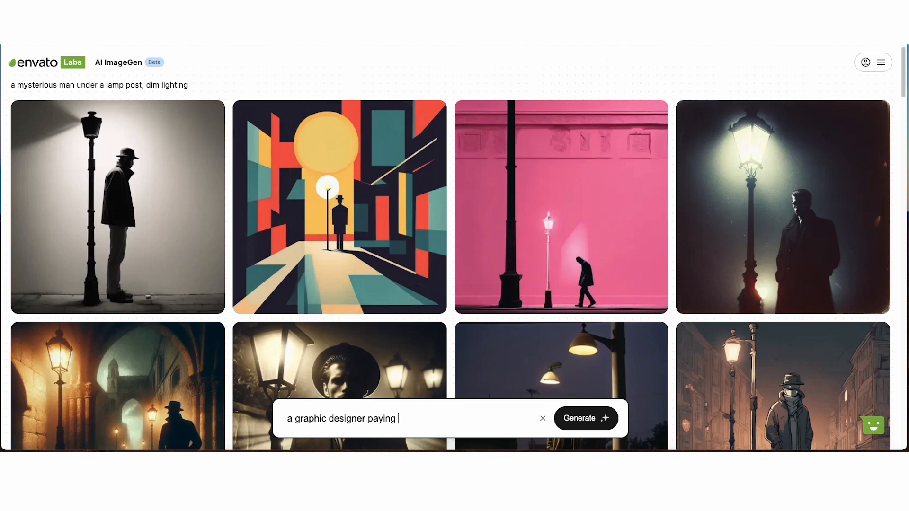
{"action": "type", "text": "too much for adobe photoshop"}
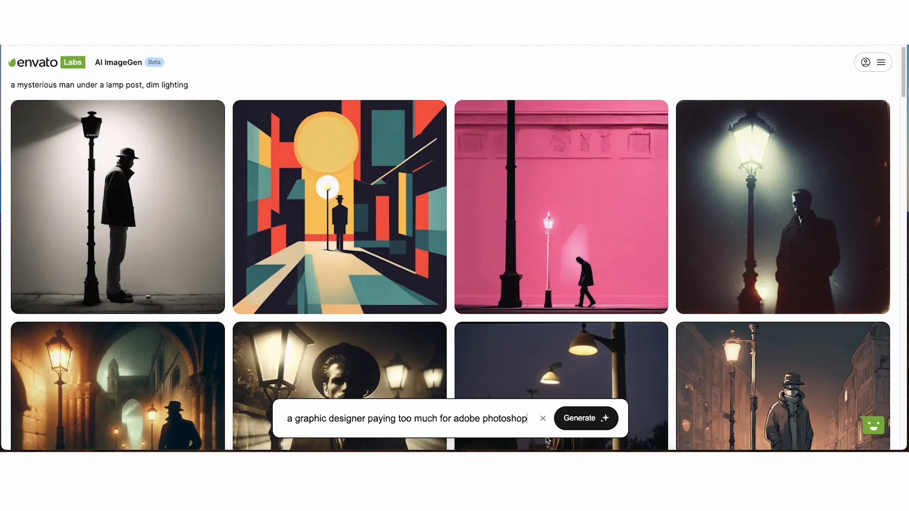
- Generate the graphic designer Photoshop grid and review the results
{"action": "left_click", "coordinate": [584, 417]}
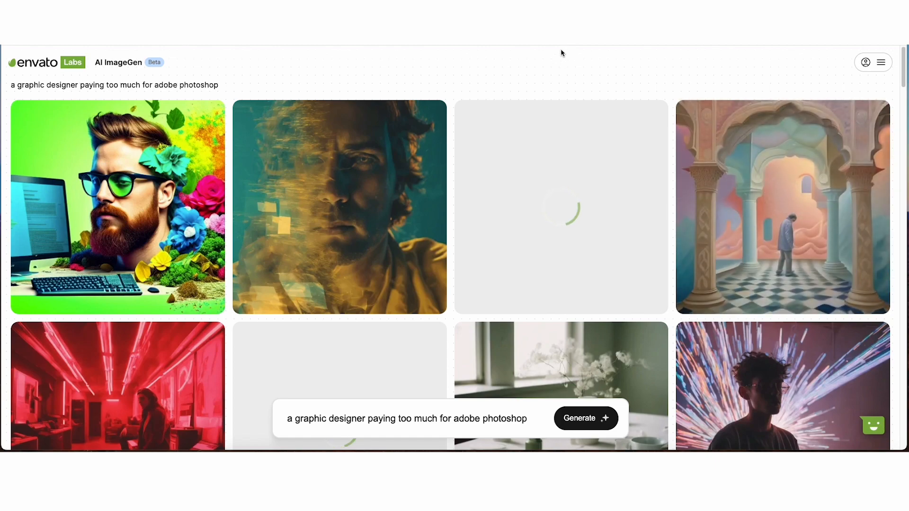
{"action": "mouse_move", "coordinate": [514, 71]}
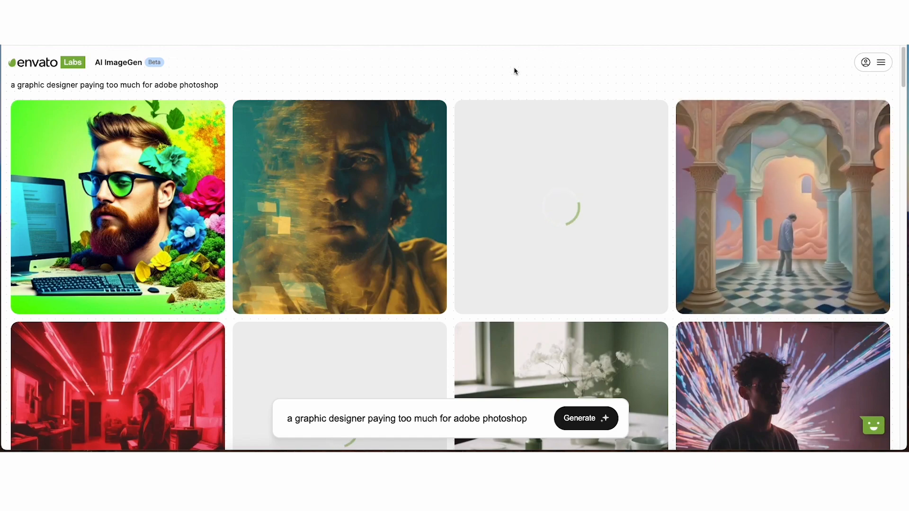
{"action": "scroll", "scroll_direction": "down", "scroll_amount": 3}
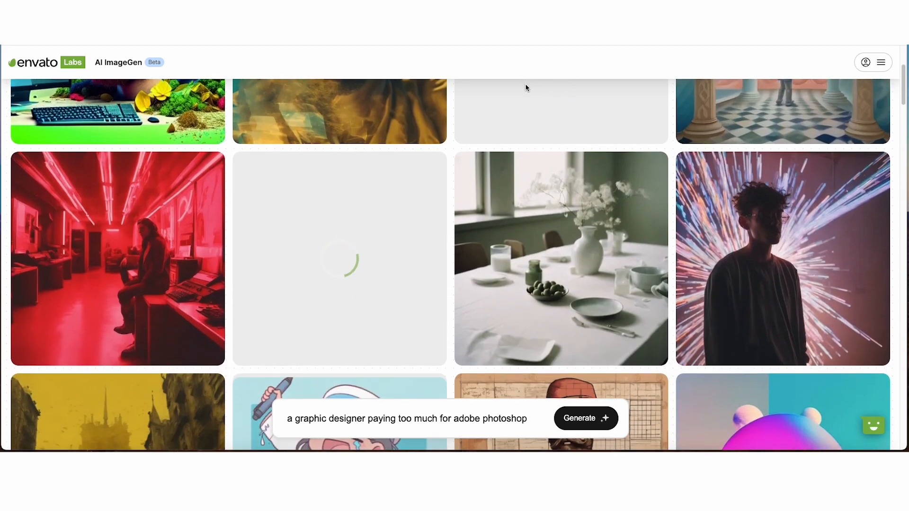
{"action": "scroll", "scroll_direction": "down", "scroll_amount": 3}
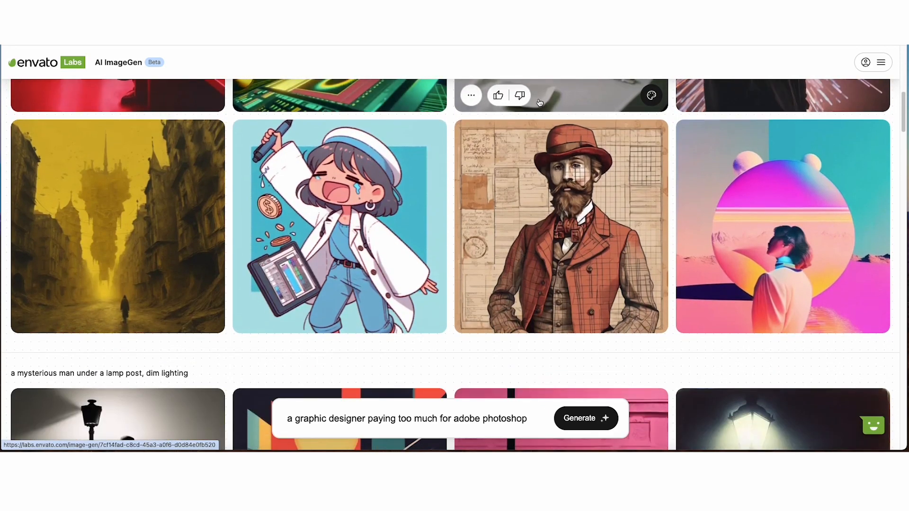
{"action": "mouse_move", "coordinate": [375, 162]}
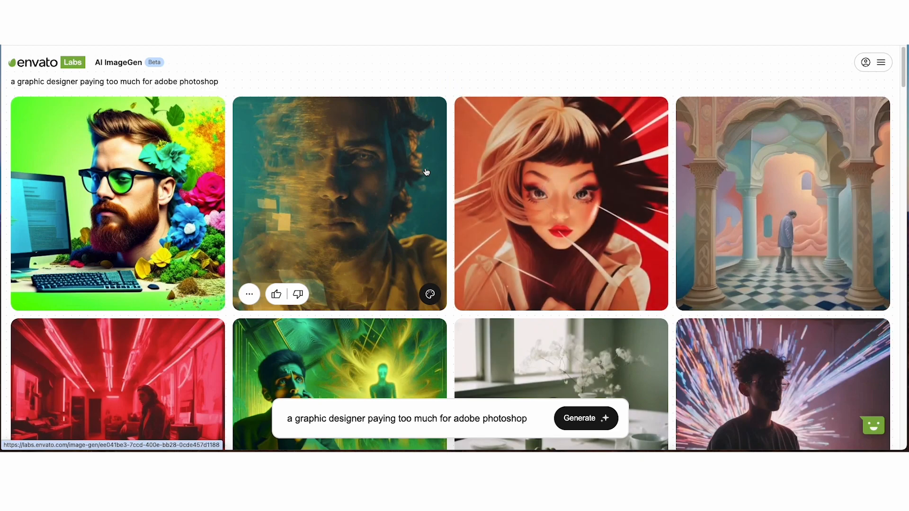
{"action": "scroll", "scroll_direction": "down", "scroll_amount": 3}
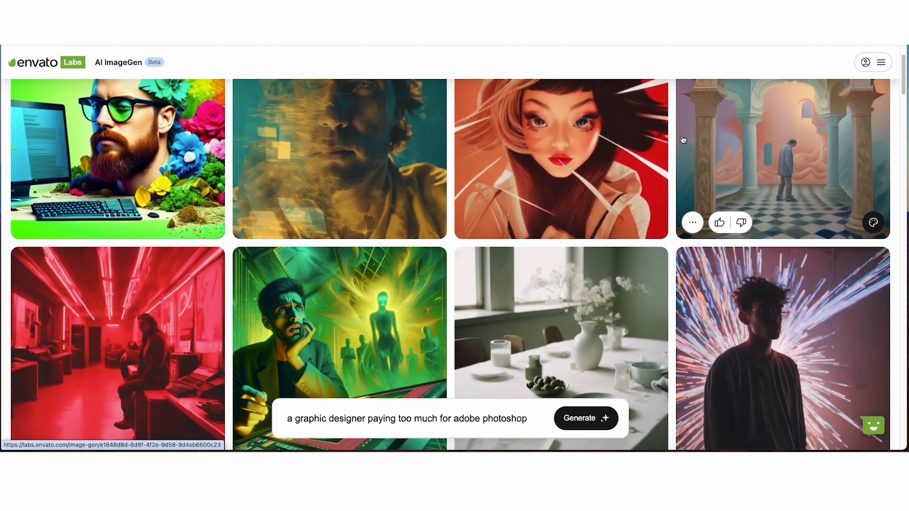
{"action": "scroll", "scroll_direction": "down", "scroll_amount": 3}
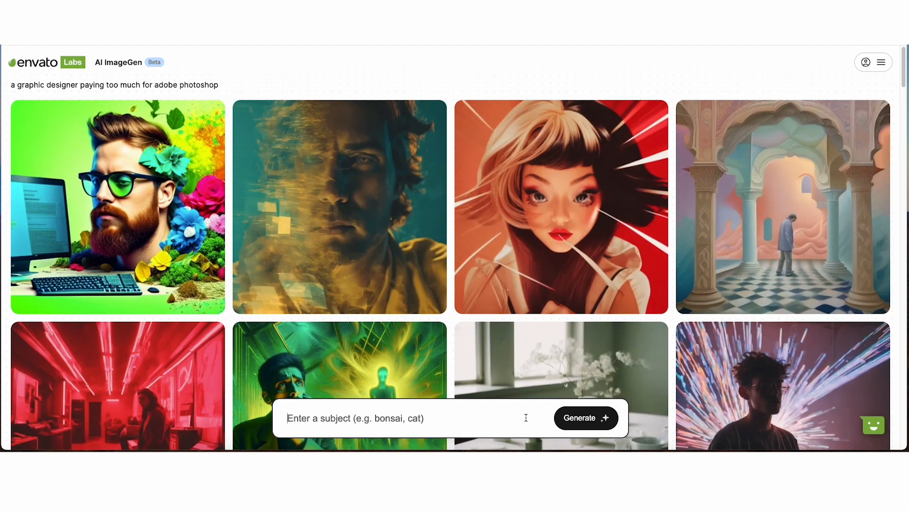
- Enter the prompt 'a realistic woman, new york streets, night, neon glow'
{"action": "type", "text": "a realistic woman,"}
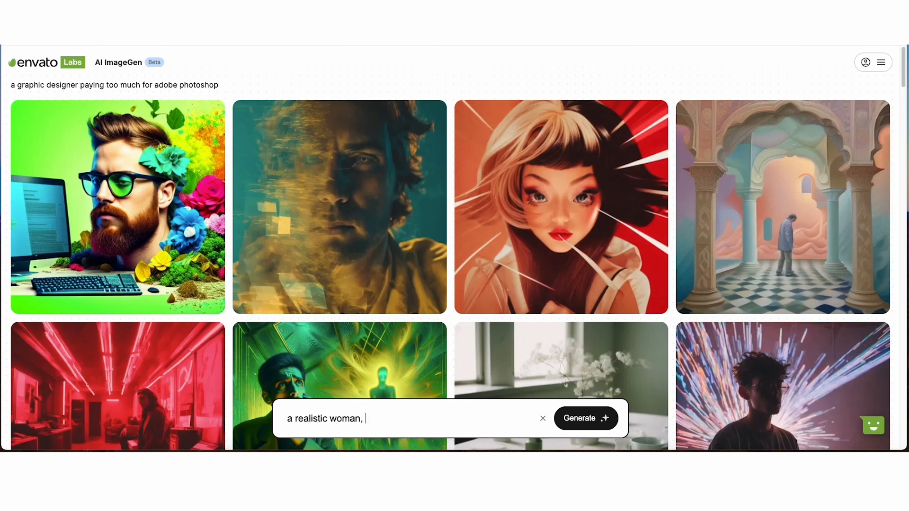
{"action": "type", "text": "new york streets, night, neon"}
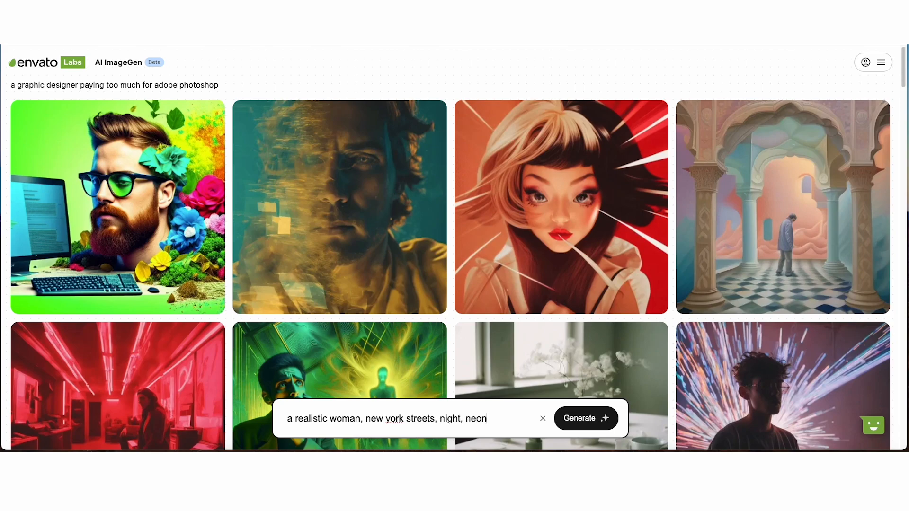
{"action": "type", "text": "glow"}
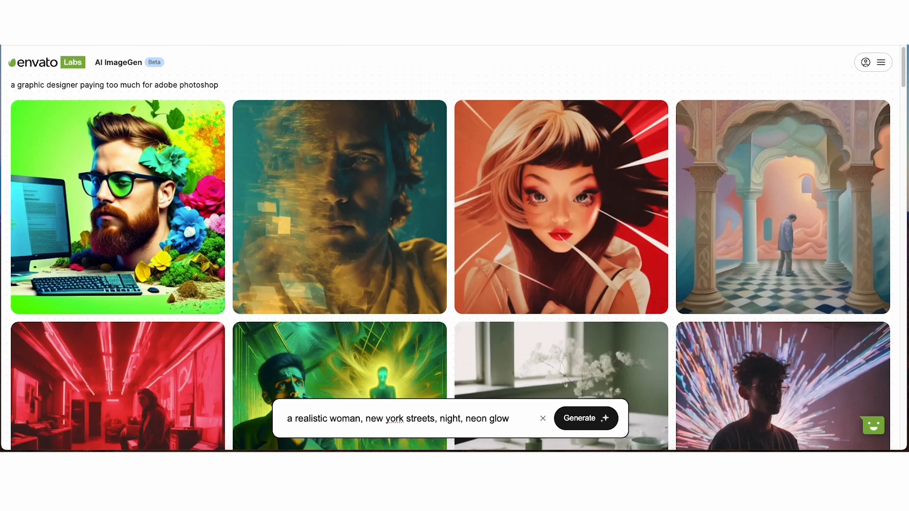
- Generate the neon New York woman grid and look through the results
{"action": "left_click", "coordinate": [585, 418]}
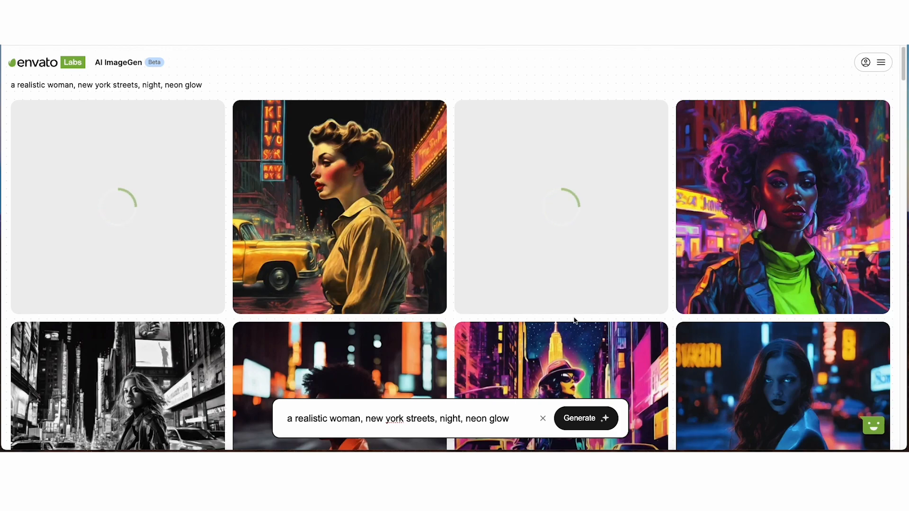
{"action": "scroll", "scroll_direction": "down", "scroll_amount": 3}
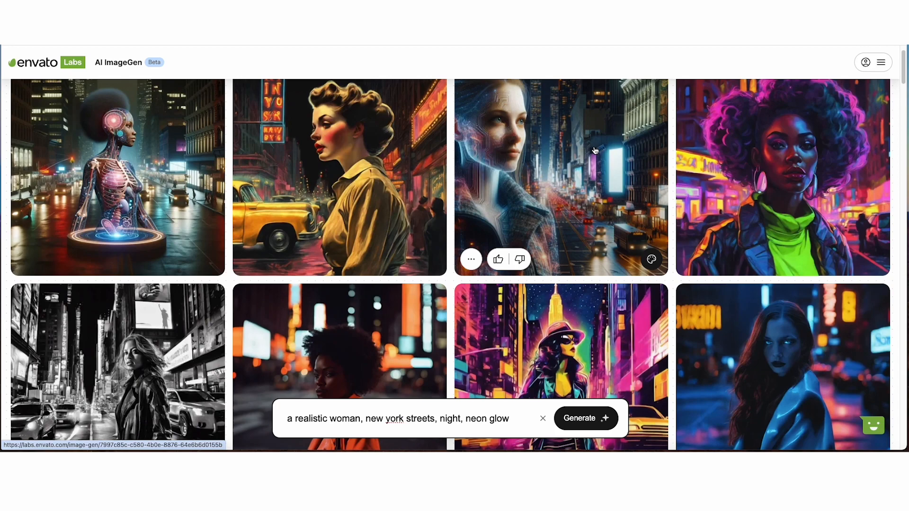
{"action": "scroll", "scroll_direction": "down", "scroll_amount": 3}
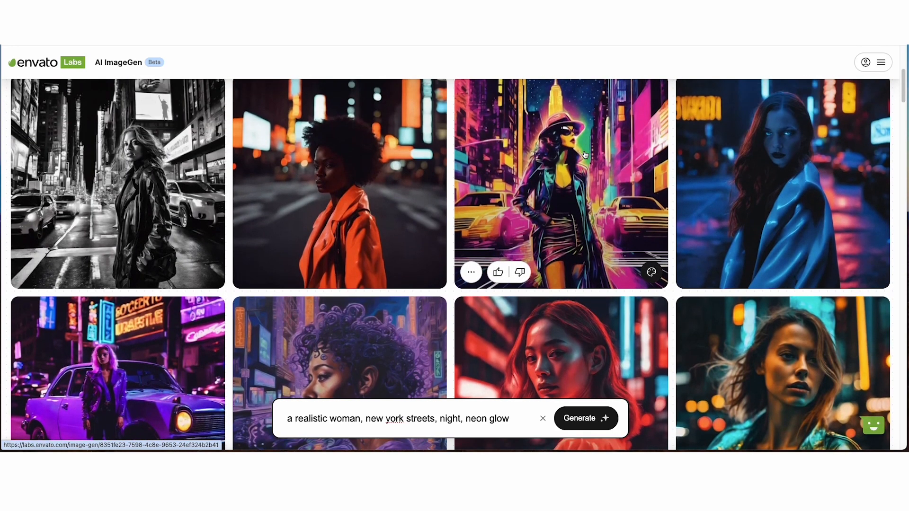
{"action": "scroll", "scroll_direction": "down", "scroll_amount": 3}
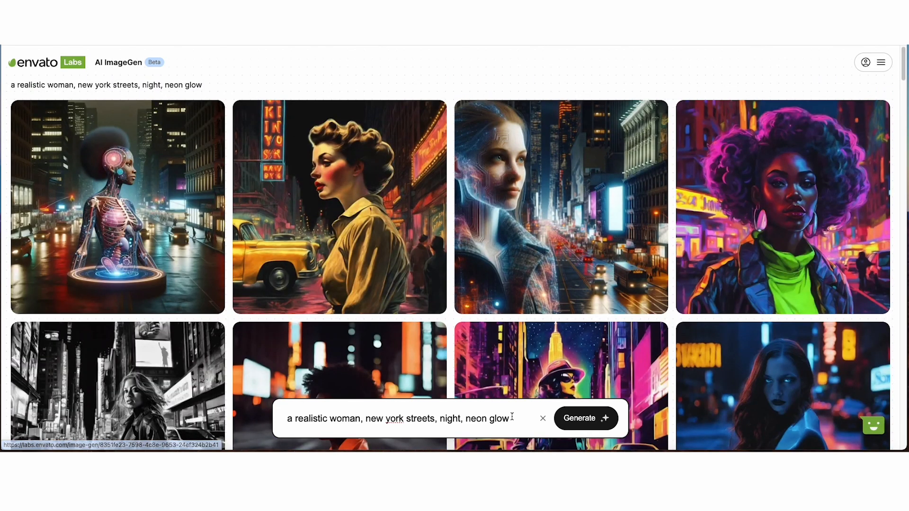
- Replace the prompt with 'vintage 1950's postcard, beach'
{"action": "type", "text": "vt"}
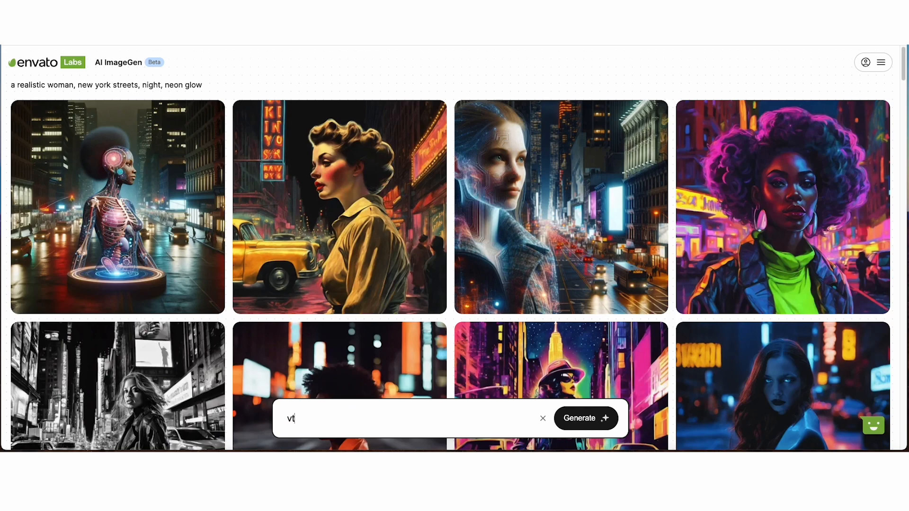
{"action": "type", "text": "intage 1950's postcard, beach"}
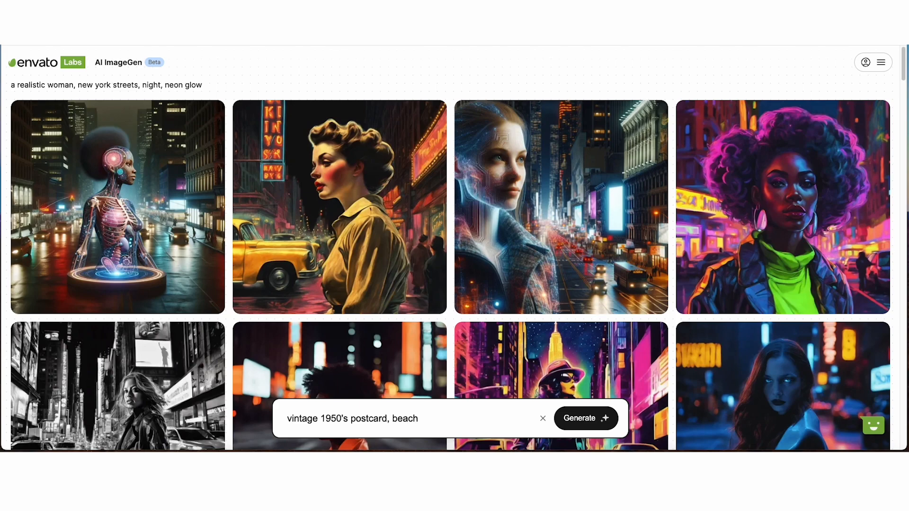
- Generate the vintage 1950's beach postcard grid and browse the results
{"action": "left_click", "coordinate": [585, 418]}
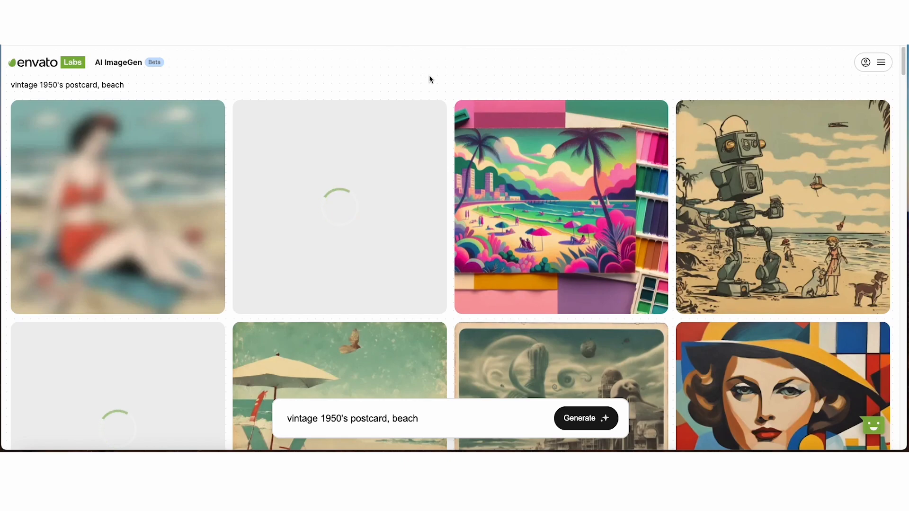
{"action": "scroll", "scroll_direction": "down", "scroll_amount": 3}
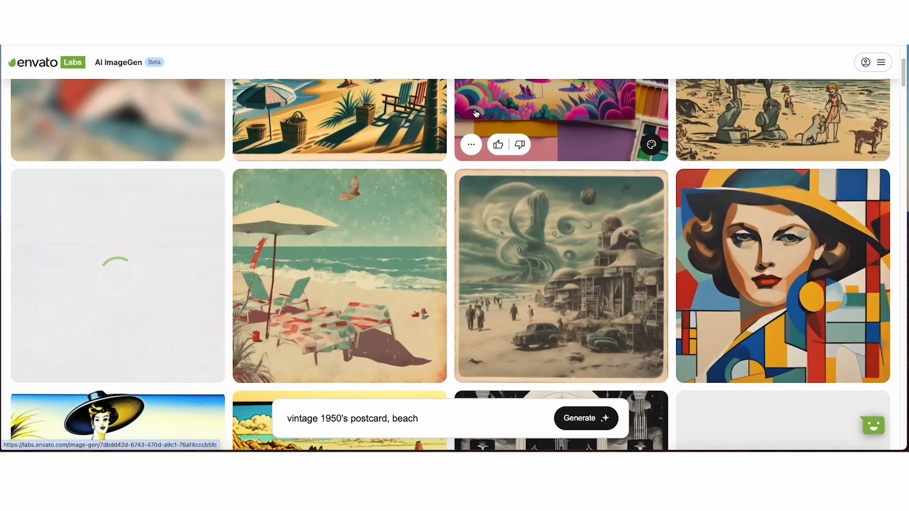
{"action": "scroll", "scroll_direction": "down", "scroll_amount": 3}
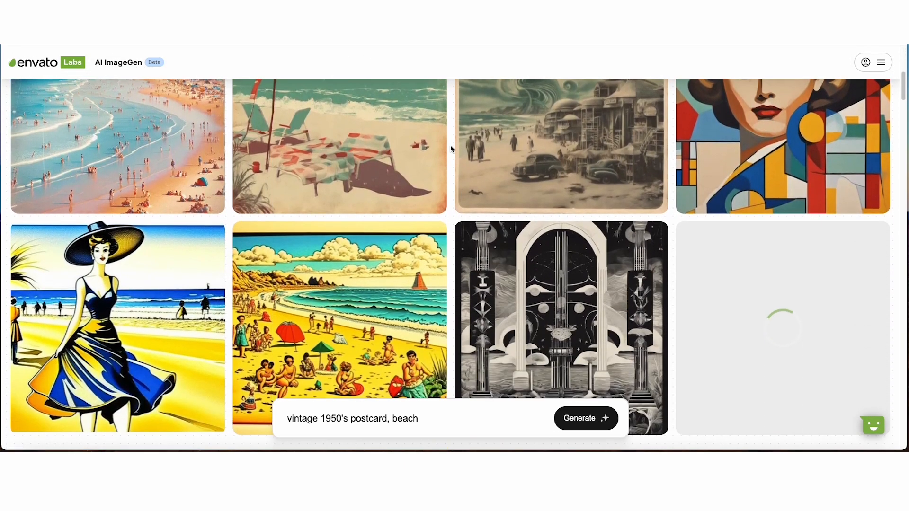
{"action": "scroll", "scroll_direction": "down", "scroll_amount": 3}
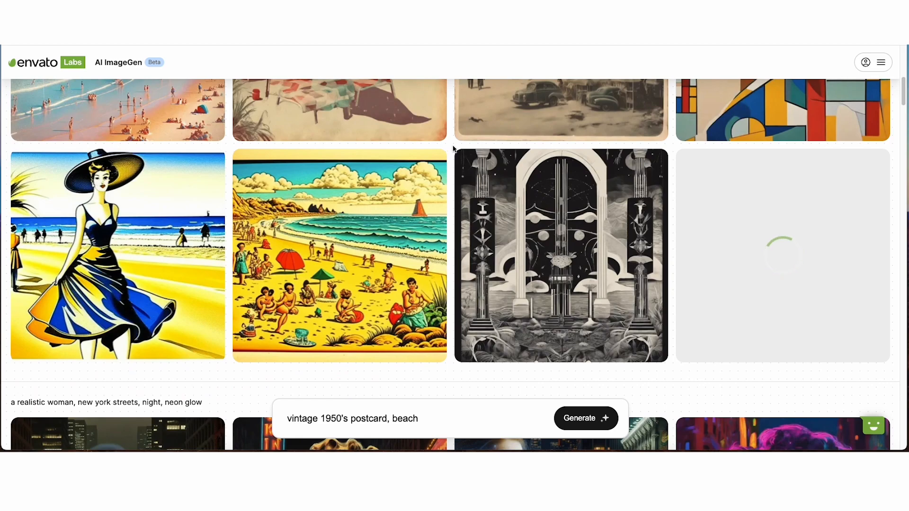
{"action": "scroll", "scroll_direction": "down", "scroll_amount": 3}
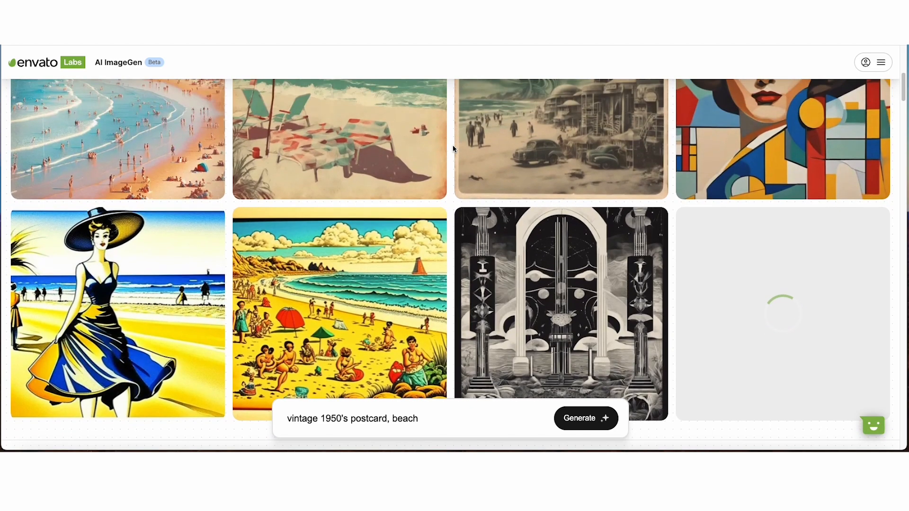
{"action": "scroll", "scroll_direction": "down", "scroll_amount": 3}
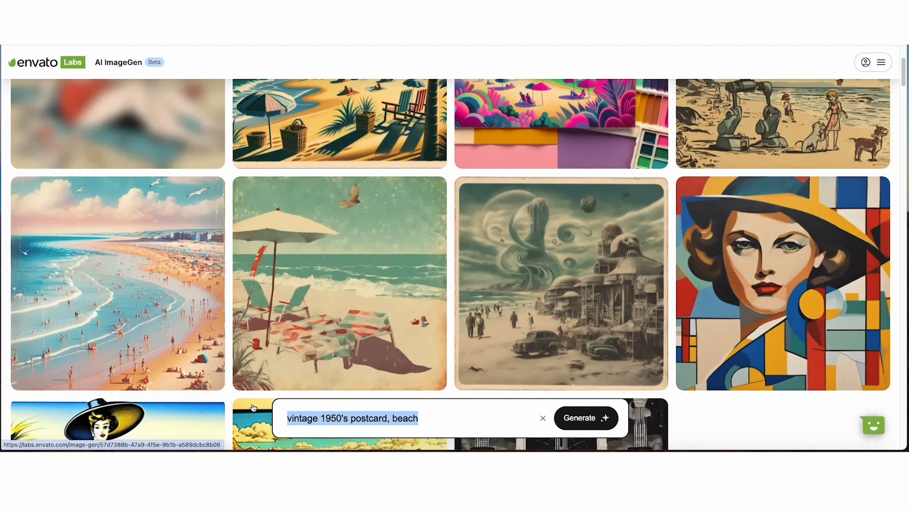
- Generate a 'smooth curves' grid, review it, and select the prompt text for replacement
{"action": "type", "text": "smooth c"}
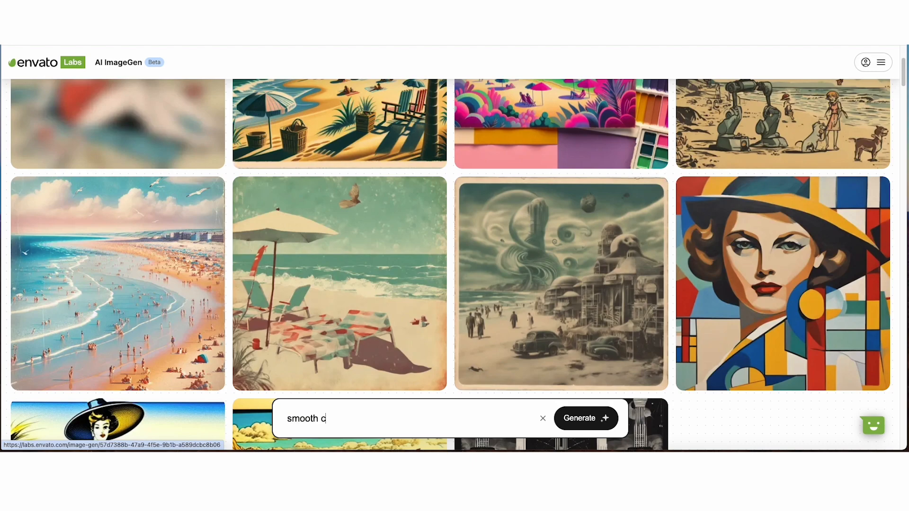
{"action": "left_click", "coordinate": [585, 418]}
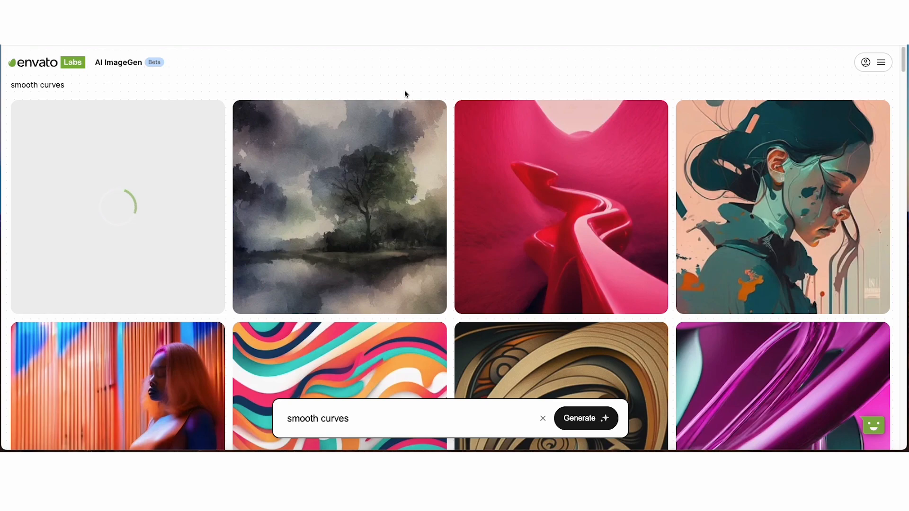
{"action": "scroll", "scroll_direction": "down", "scroll_amount": 3}
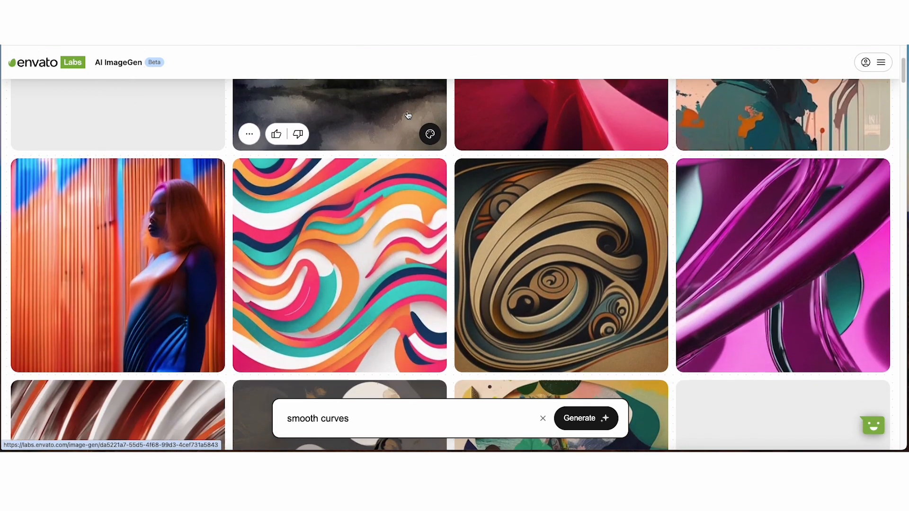
{"action": "scroll", "scroll_direction": "down", "scroll_amount": 3}
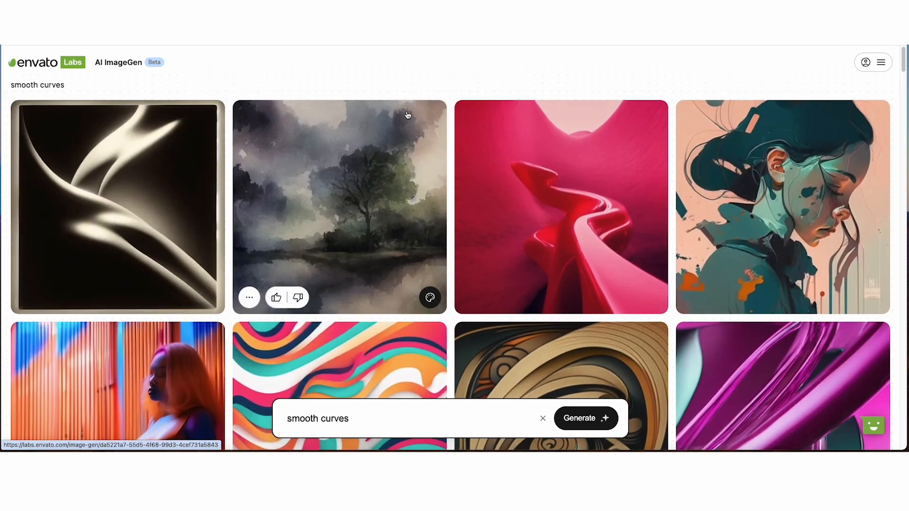
{"action": "double_click", "coordinate": [318, 419]}
{"action": "type", "text": "a"}
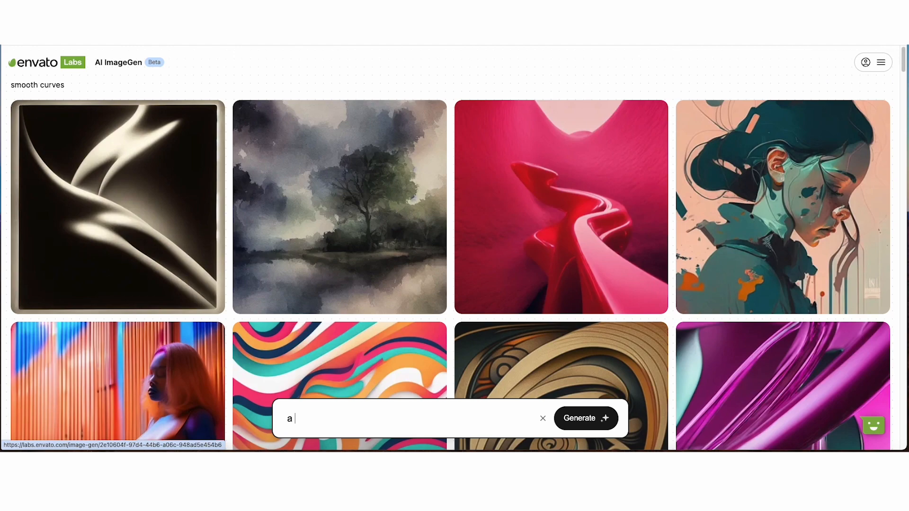
- Generate 'a gold fish swimming inside a TV, retro' images and browse the grid
{"action": "type", "text": "gold fish swimming inside"}
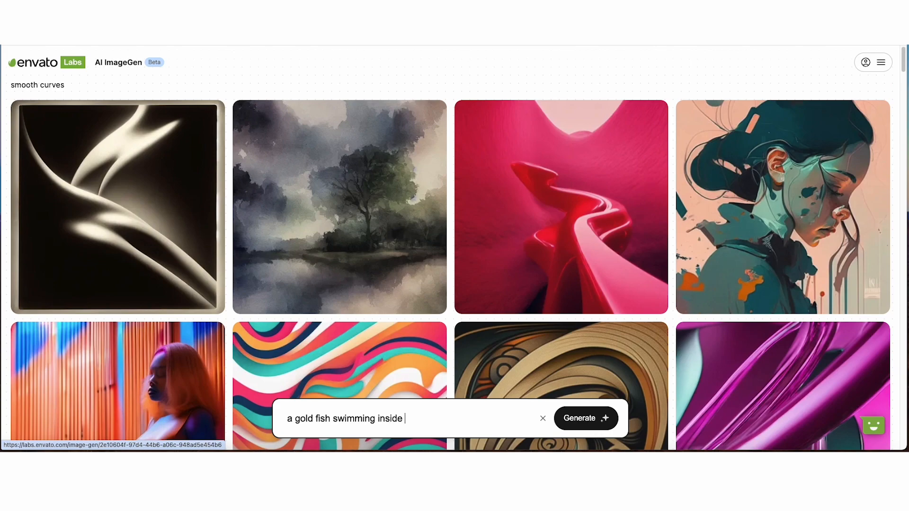
{"action": "type", "text": "a TV, retro"}
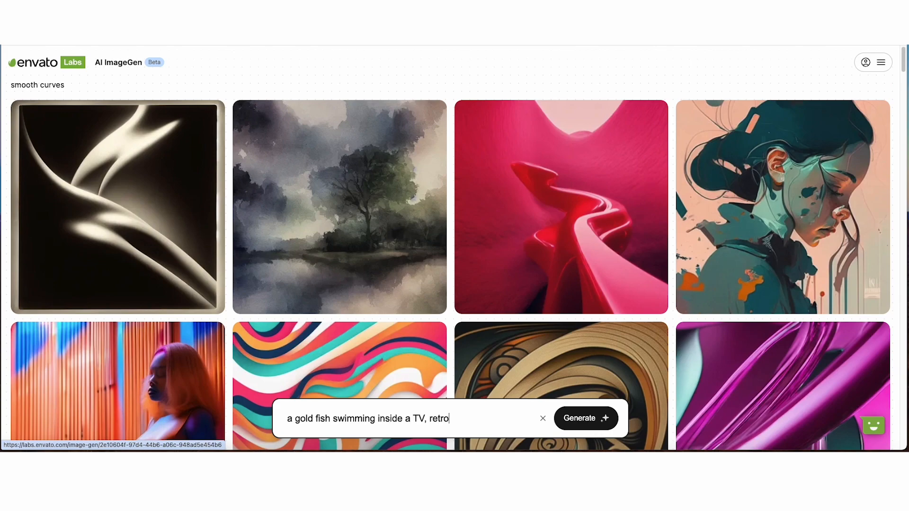
{"action": "left_click", "coordinate": [585, 417]}
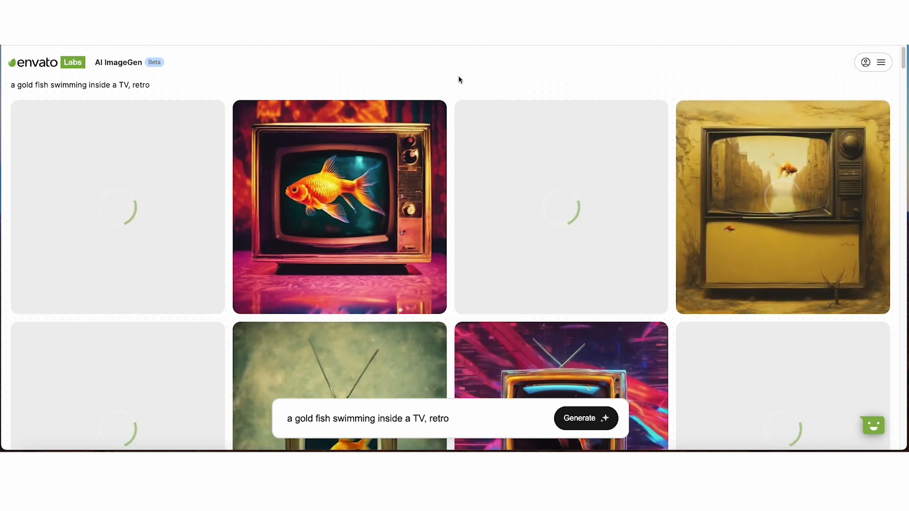
{"action": "mouse_move", "coordinate": [461, 85]}
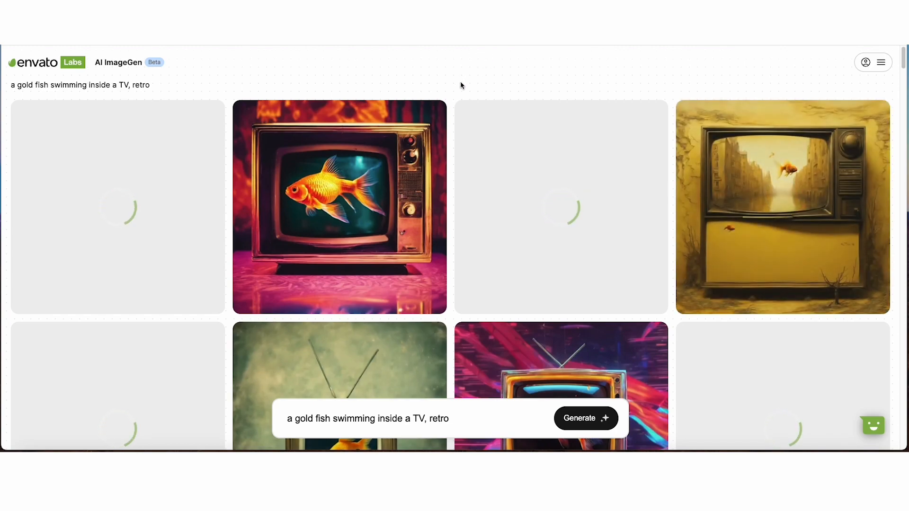
{"action": "scroll", "scroll_direction": "down", "scroll_amount": 3}
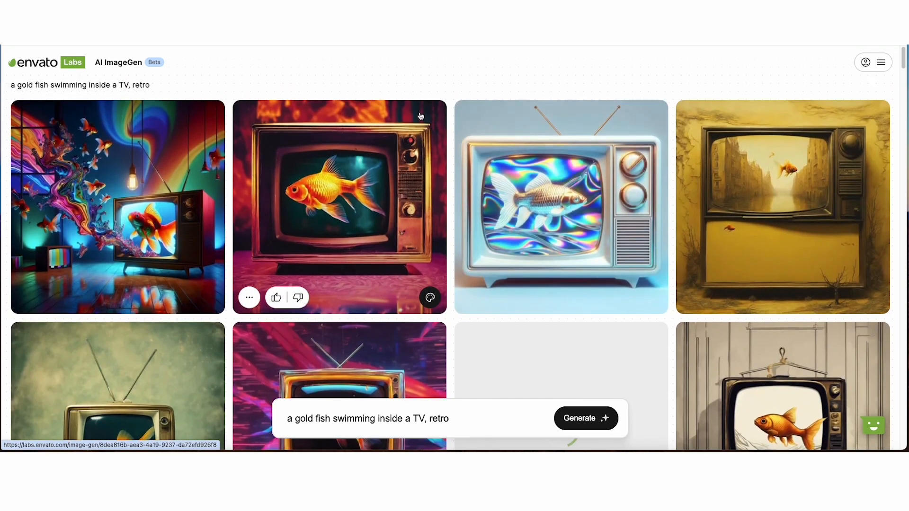
{"action": "scroll", "scroll_direction": "down", "scroll_amount": 3}
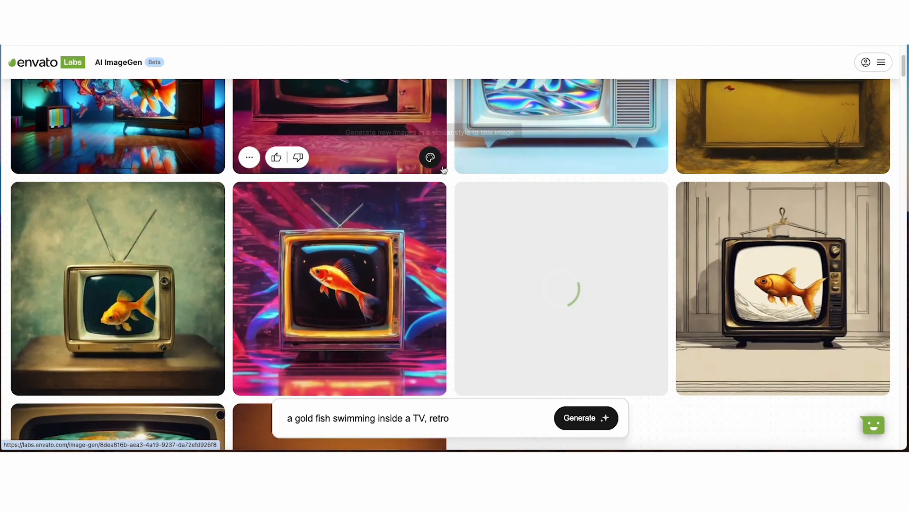
{"action": "scroll", "scroll_direction": "down", "scroll_amount": 3}
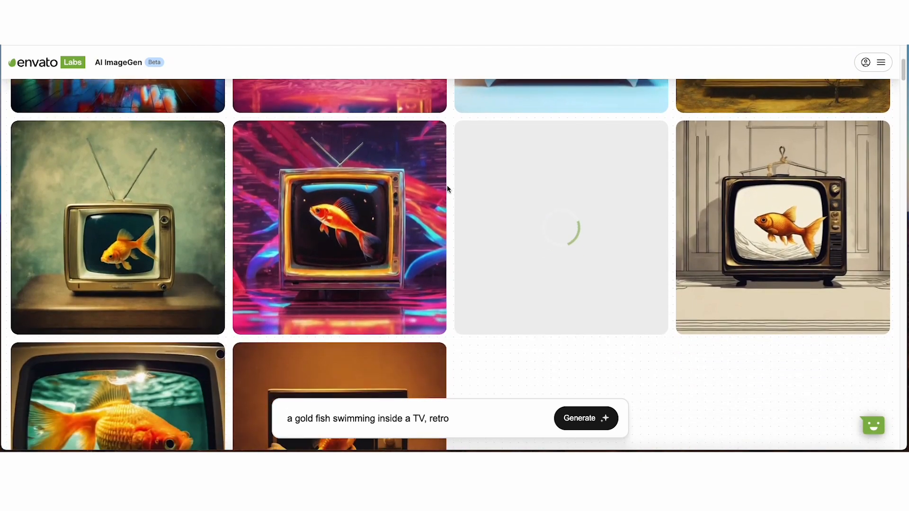
{"action": "scroll", "scroll_direction": "down", "scroll_amount": 3}
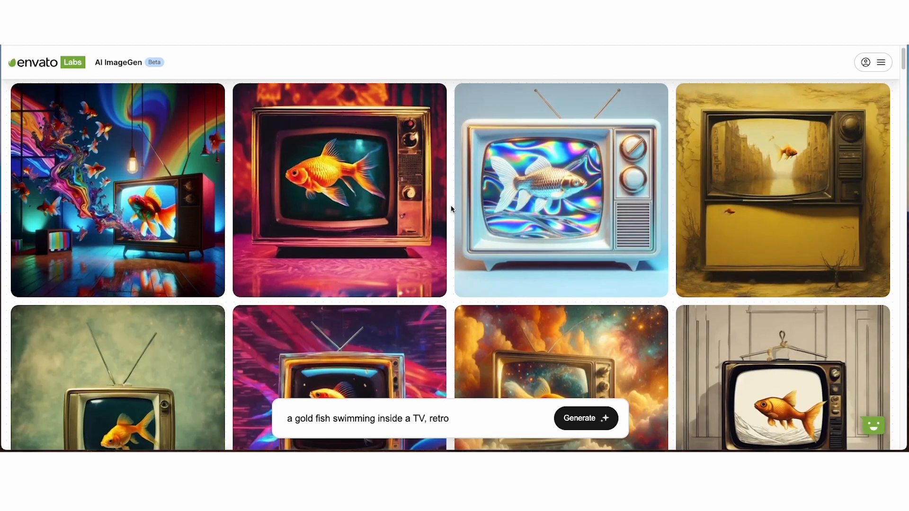
- Replace the prompt with a 1990's high school bully prompt, generate, and review the image grid
{"action": "triple_click", "coordinate": [365, 418]}
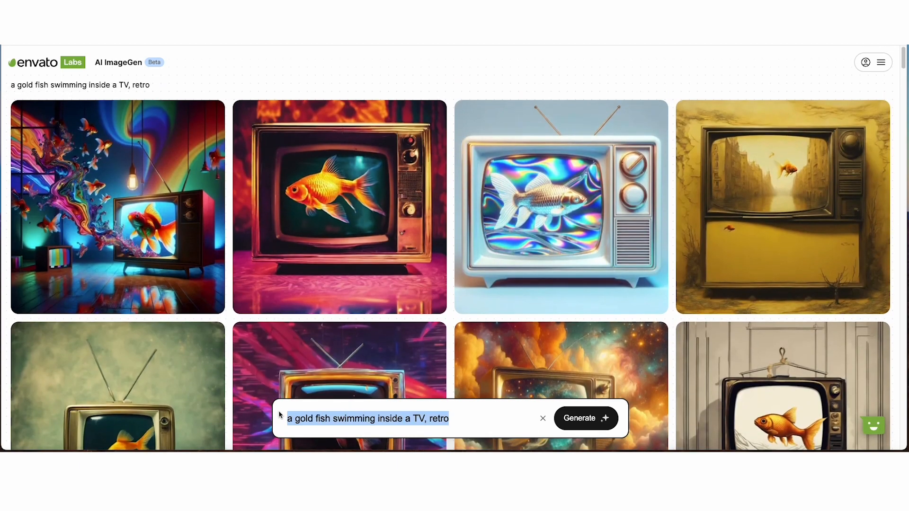
{"action": "type", "text": "1980's bully, high school"}
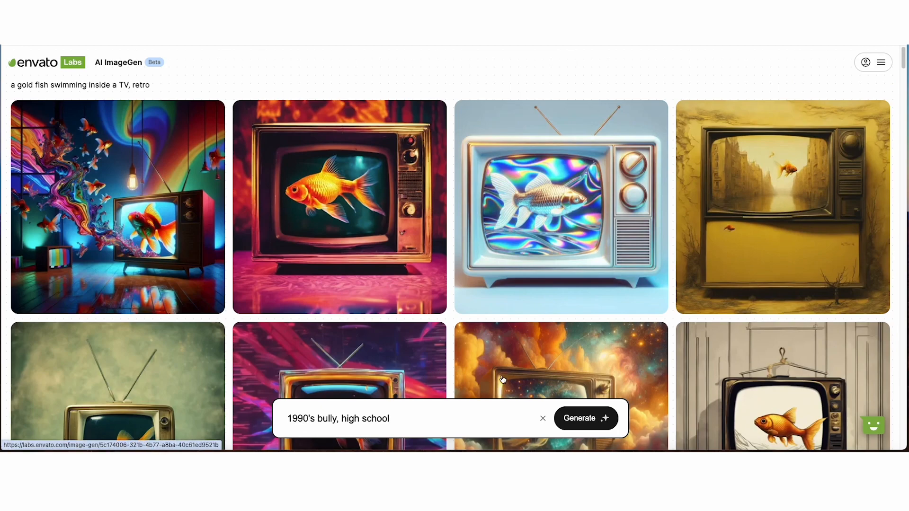
{"action": "left_click", "coordinate": [584, 417]}
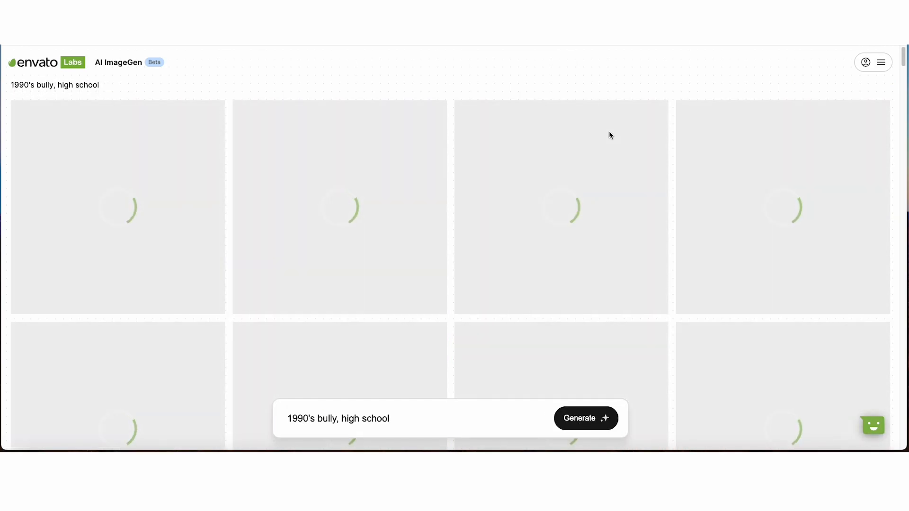
{"action": "mouse_move", "coordinate": [562, 64]}
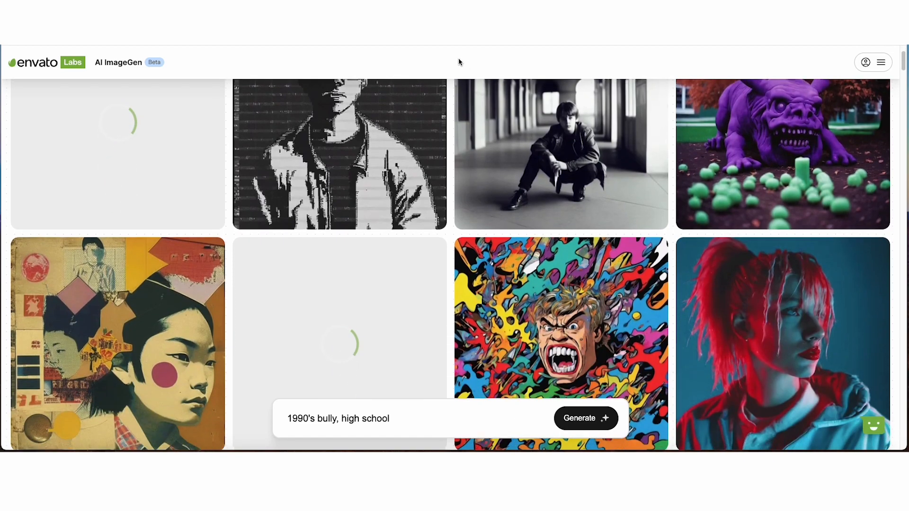
{"action": "scroll", "scroll_direction": "down", "scroll_amount": 3}
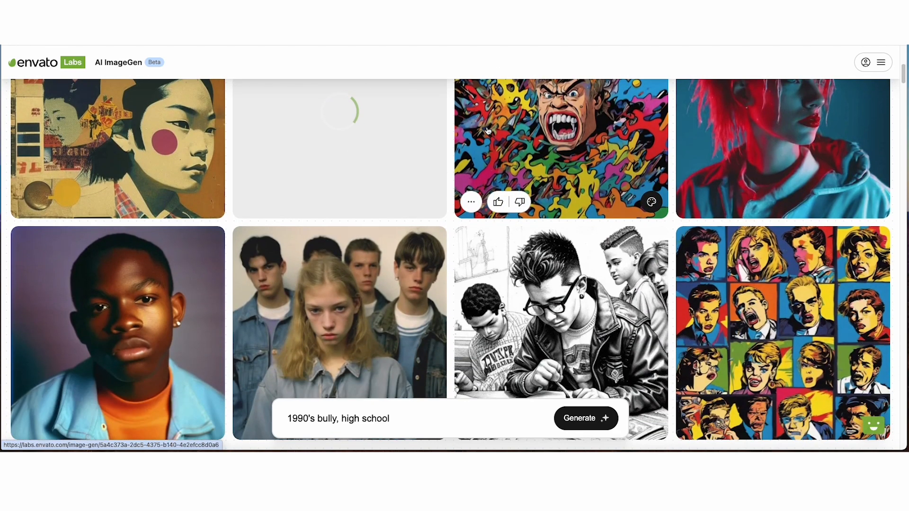
{"action": "scroll", "scroll_direction": "down", "scroll_amount": 3}
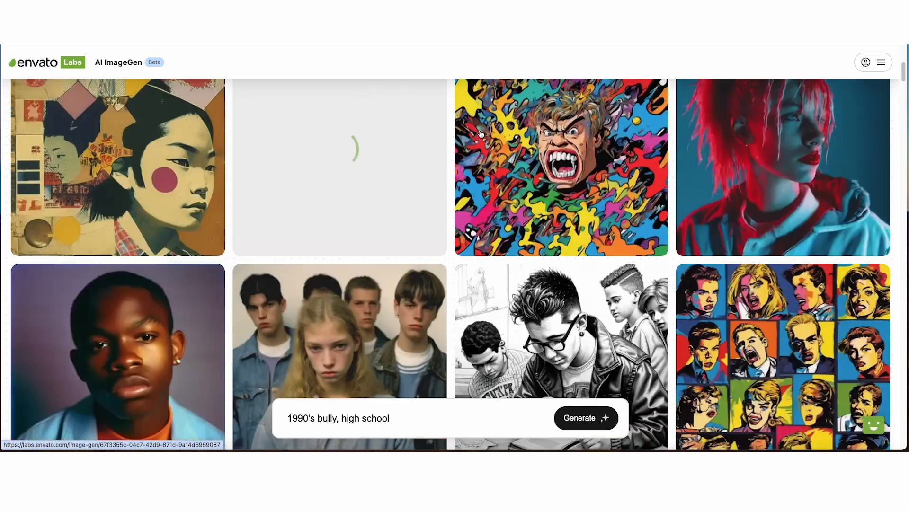
{"action": "left_click", "coordinate": [585, 417]}
{"action": "type", "text": "t"}
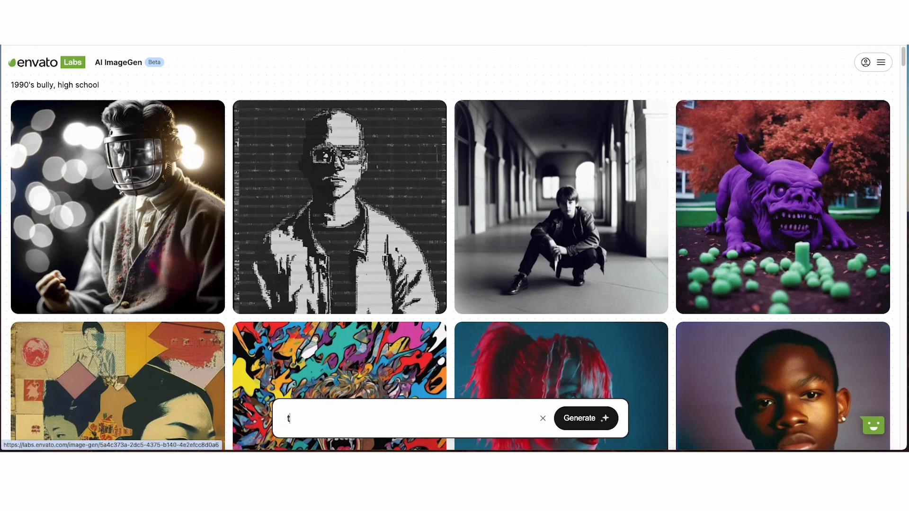
- Enter 'the beatles, abstract', generate, and scroll through the resulting image grid
{"action": "type", "text": "he beatles, a"}
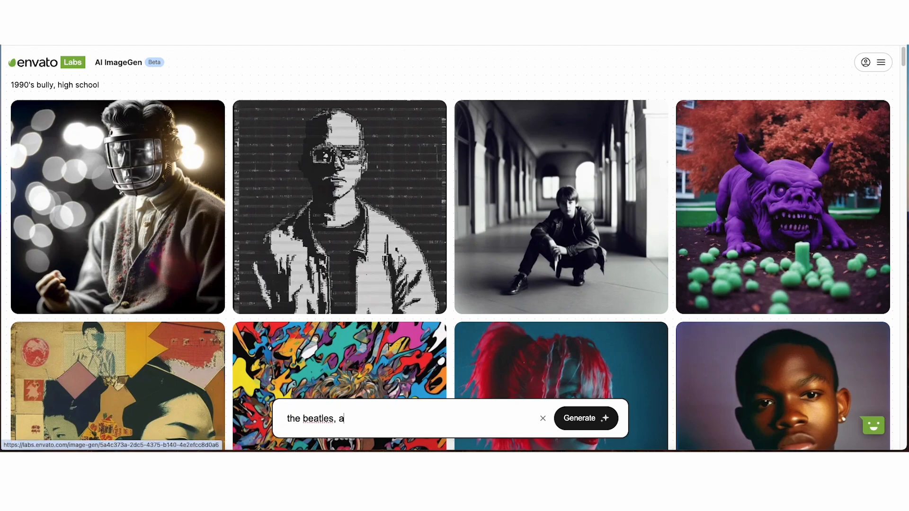
{"action": "type", "text": "bs"}
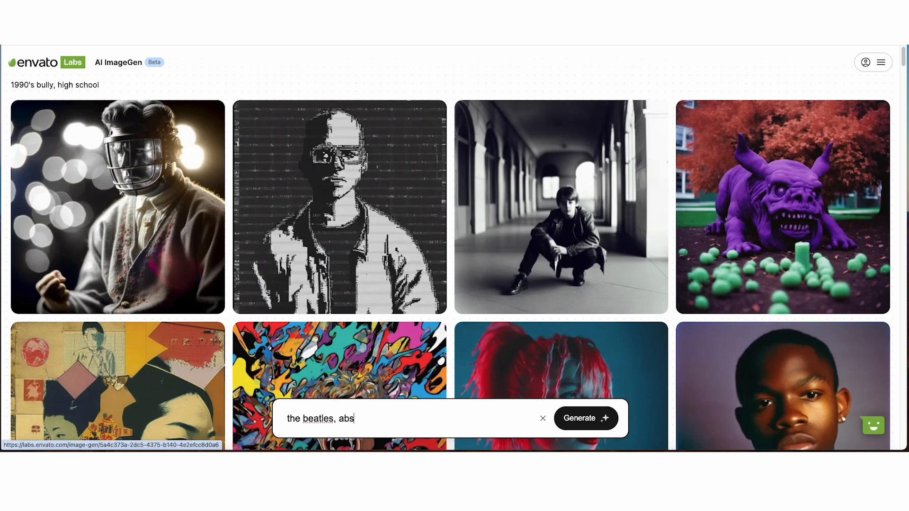
{"action": "type", "text": "tract"}
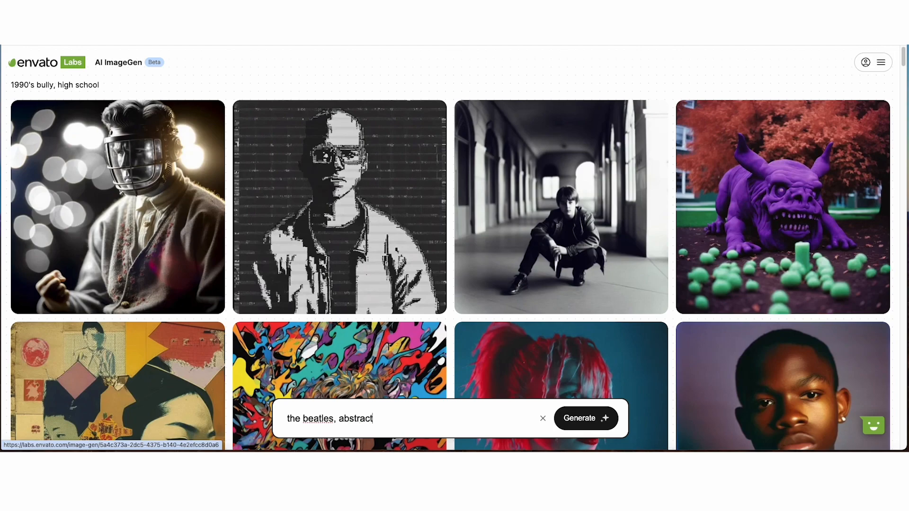
{"action": "left_click", "coordinate": [585, 417]}
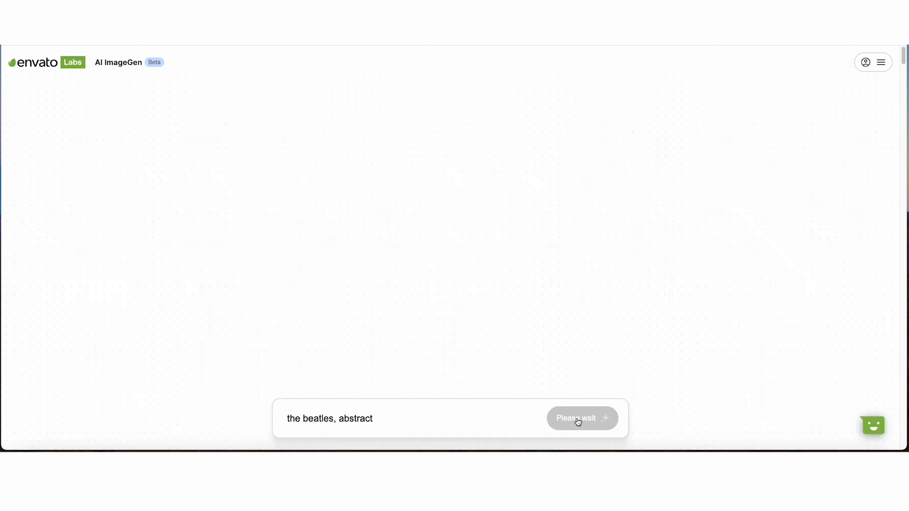
{"action": "left_click", "coordinate": [581, 417]}
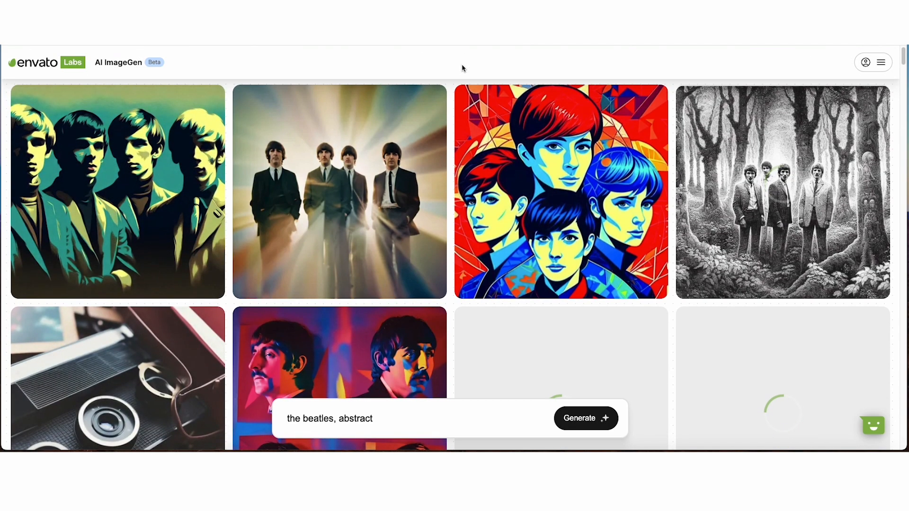
{"action": "scroll", "scroll_direction": "down", "scroll_amount": 3}
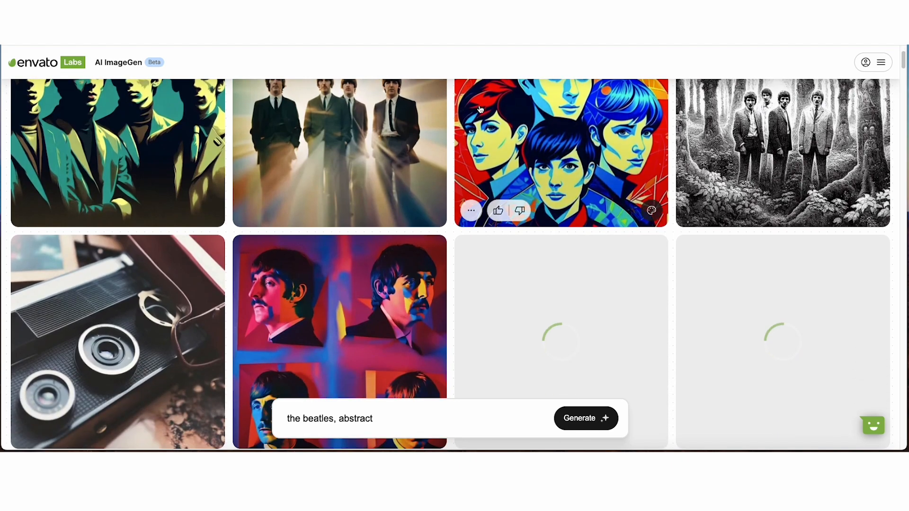
{"action": "scroll", "scroll_direction": "down", "scroll_amount": 3}
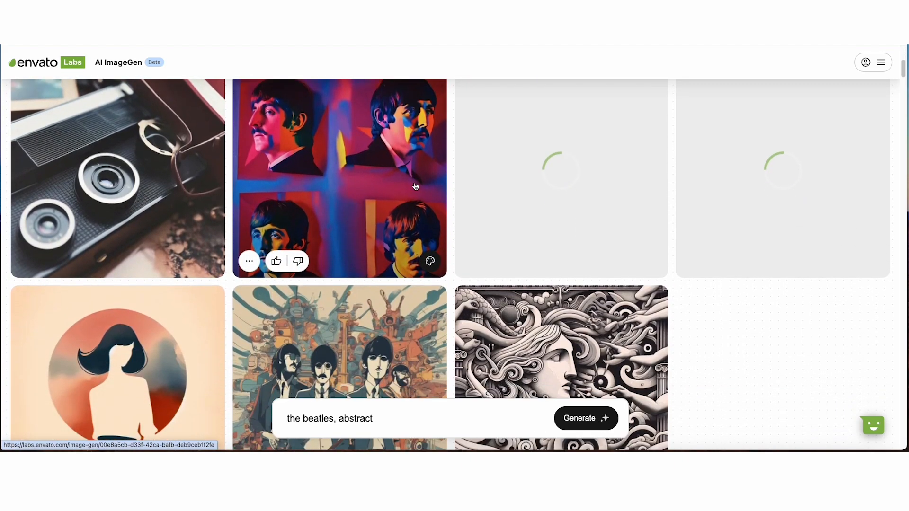
{"action": "scroll", "scroll_direction": "down", "scroll_amount": 3}
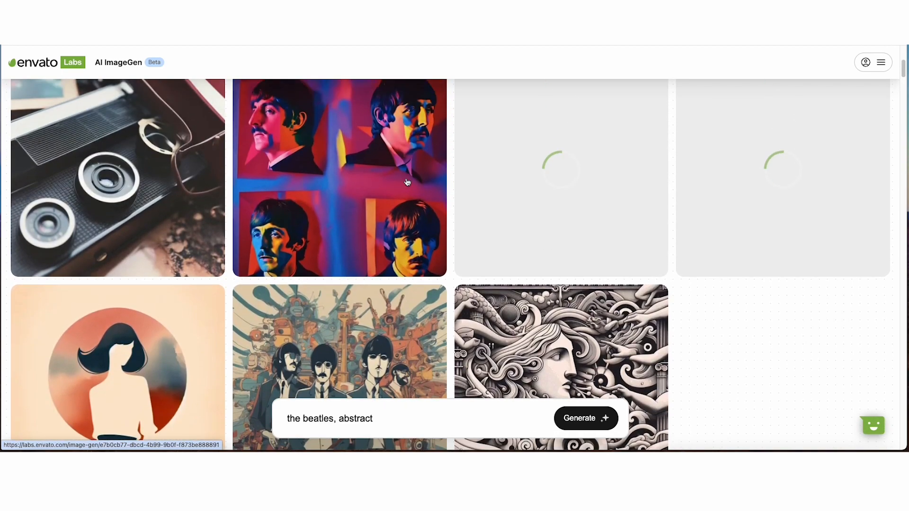
{"action": "scroll", "scroll_direction": "down", "scroll_amount": 3}
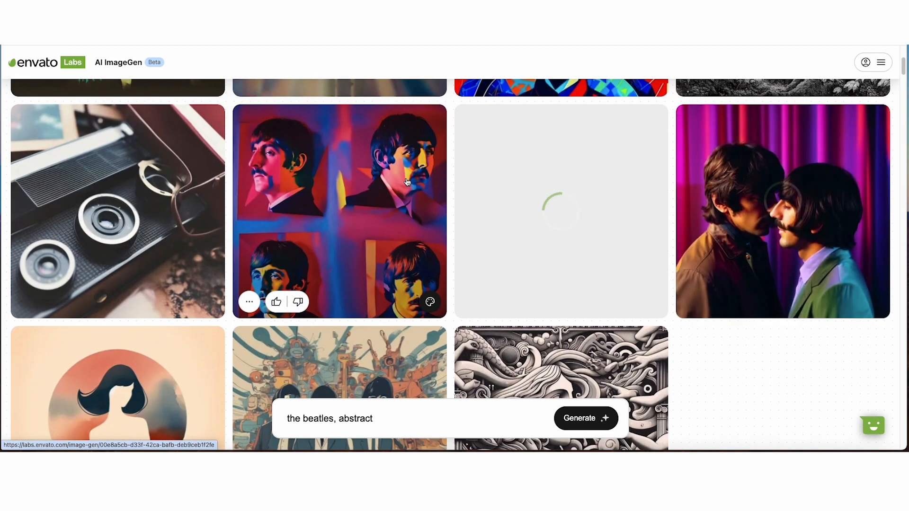